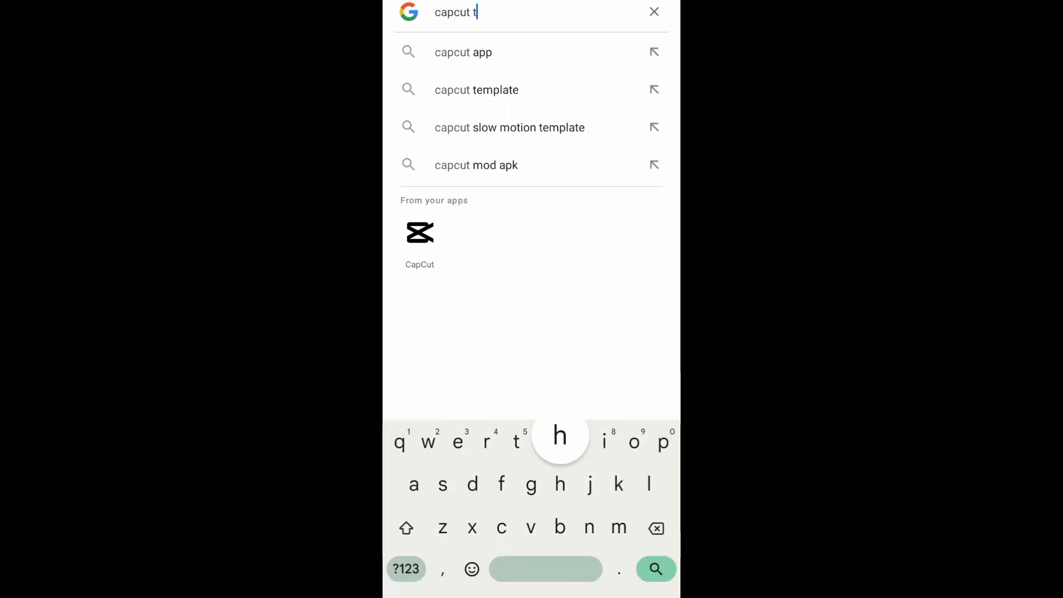
Search Google for "capcut thailand template" using the search suggestion.
type("hail")
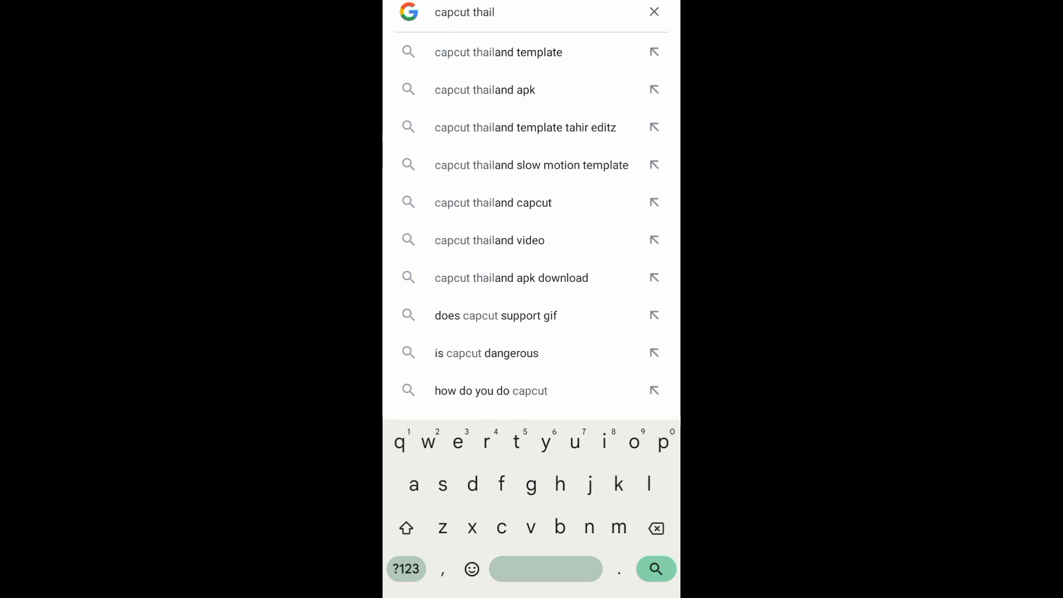
left_click(498, 52)
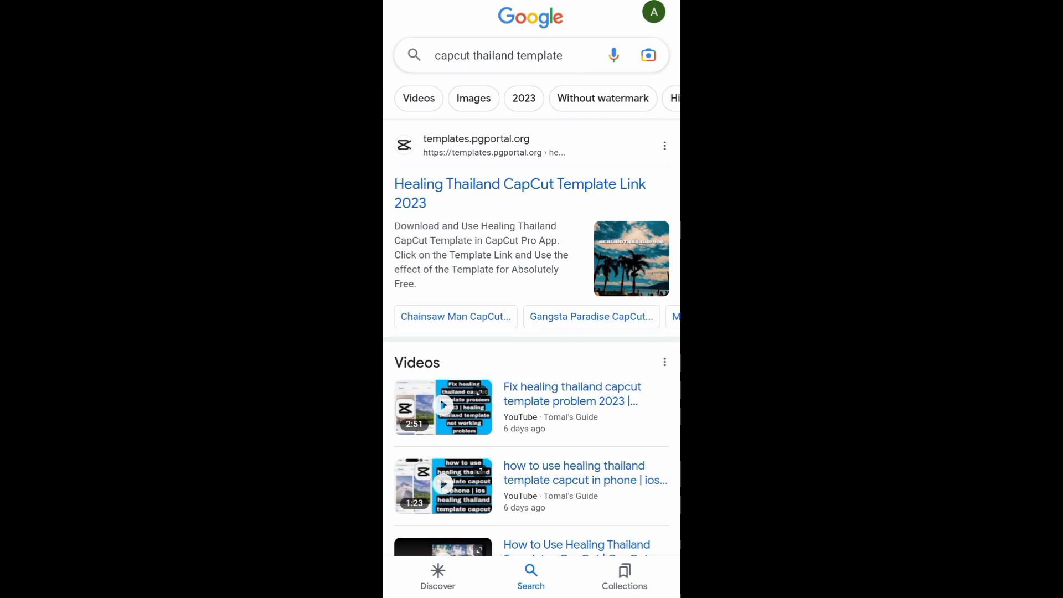
Open the Healing Thailand CapCut Template Link 2023 page and send Template 1 to CapCut.
left_click(519, 193)
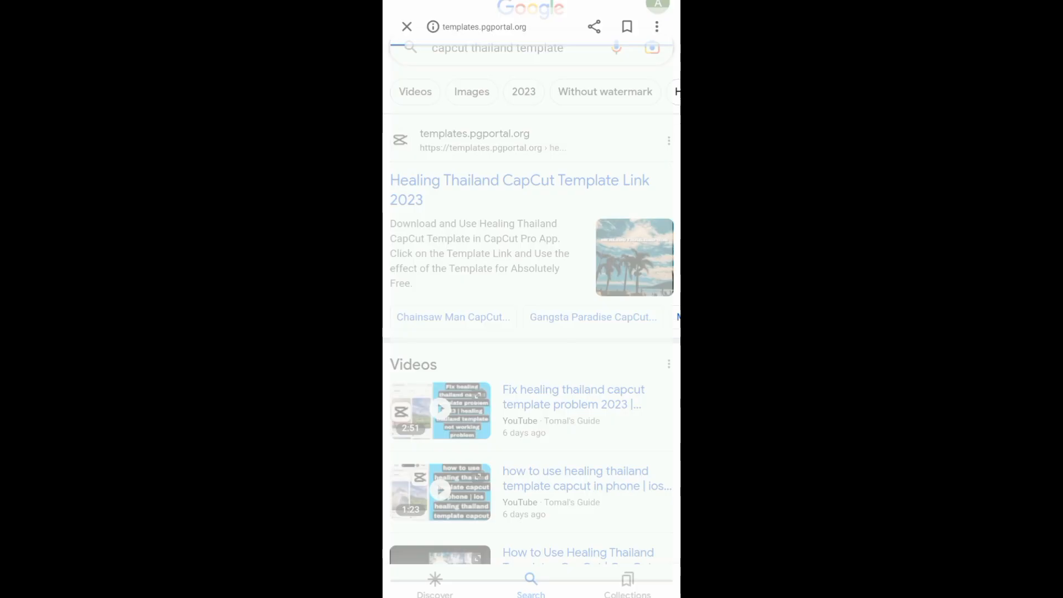
left_click(518, 190)
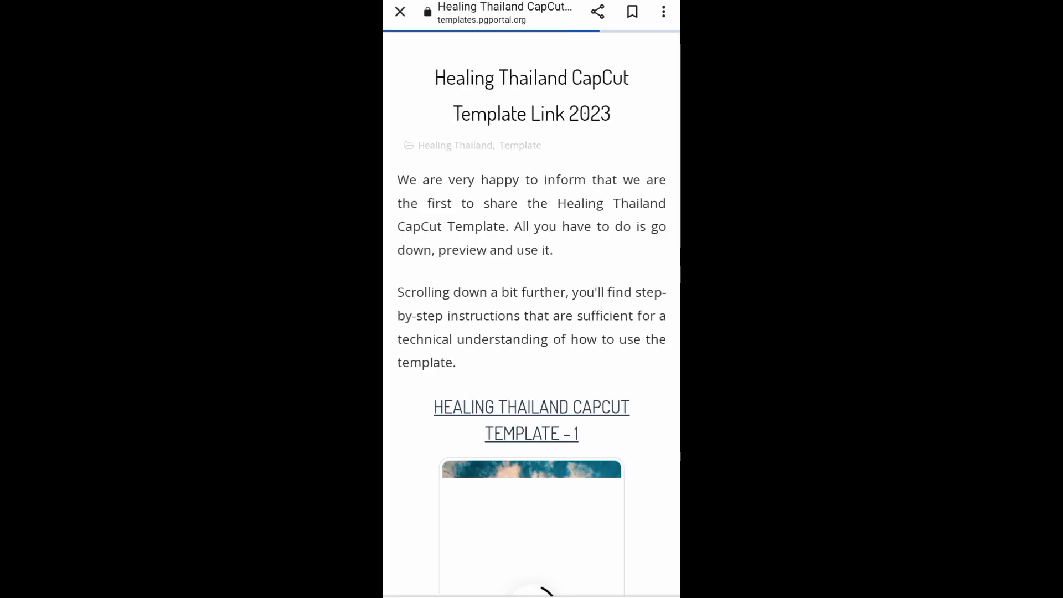
scroll("down", 3)
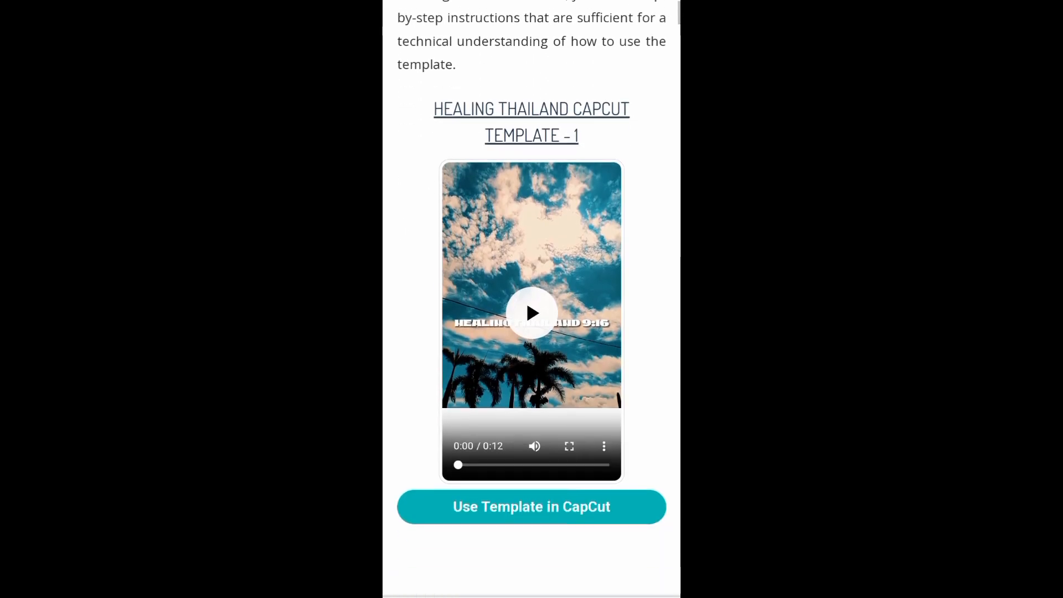
left_click(531, 507)
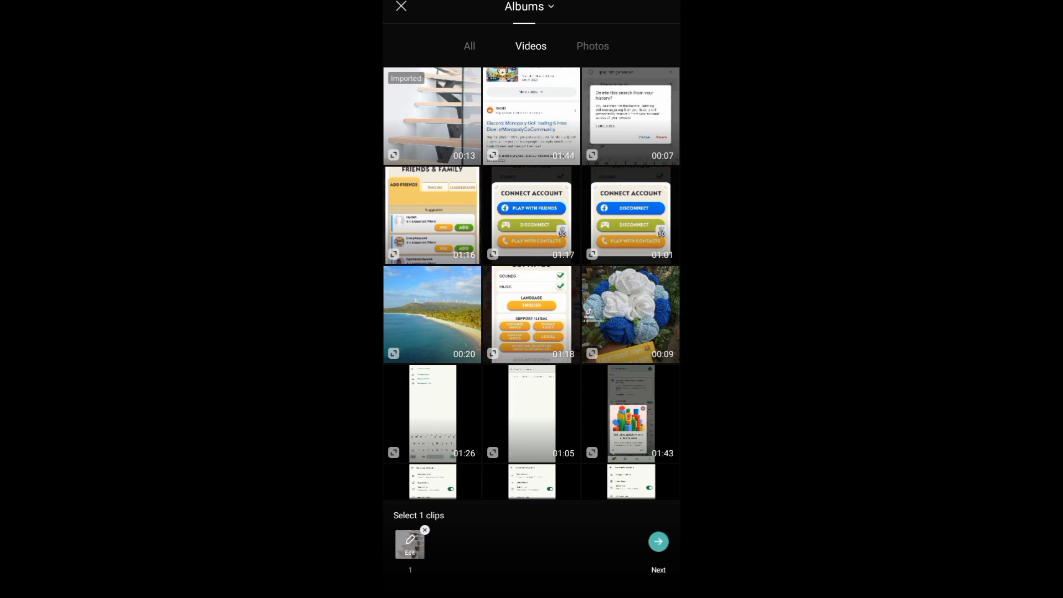
Confirm the chosen clip with Next so the Healing Thailand template starts loading.
left_click(656, 541)
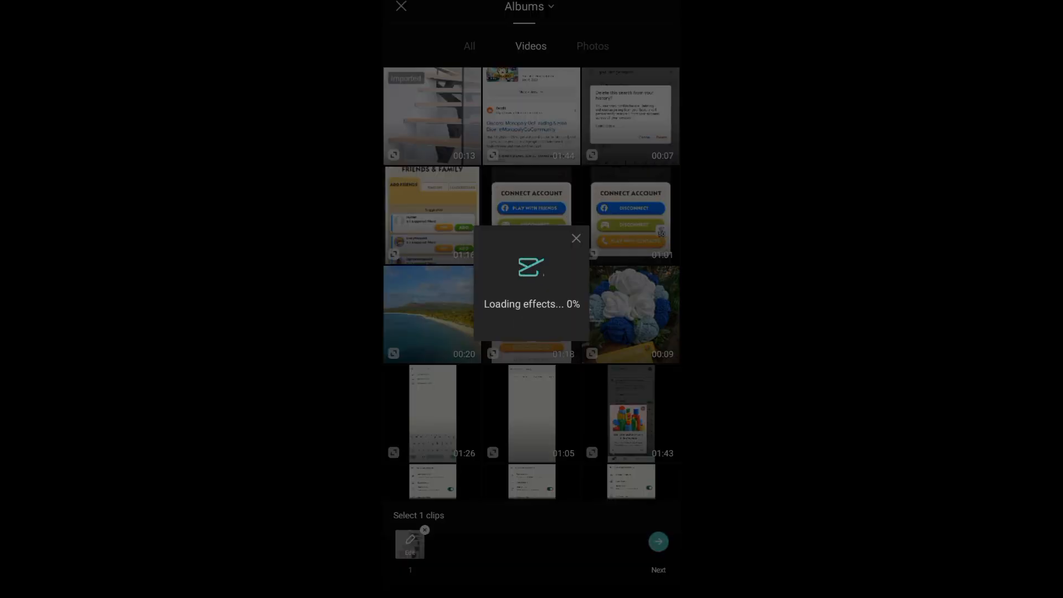